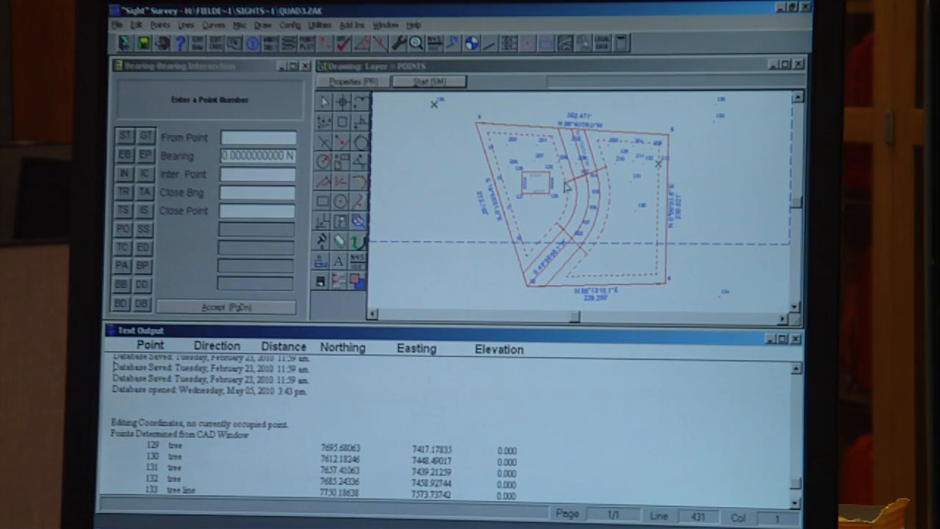
pyautogui.moveTo(752, 158)
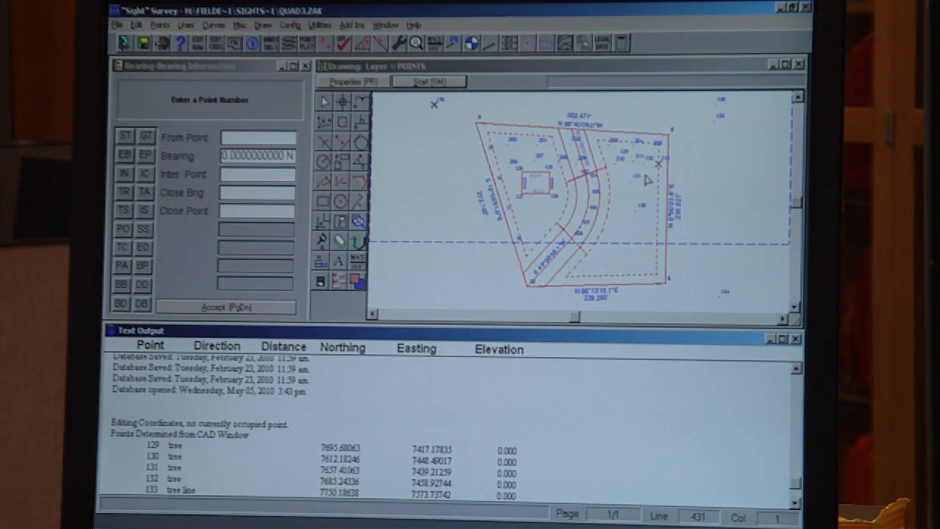
pyautogui.moveTo(729, 103)
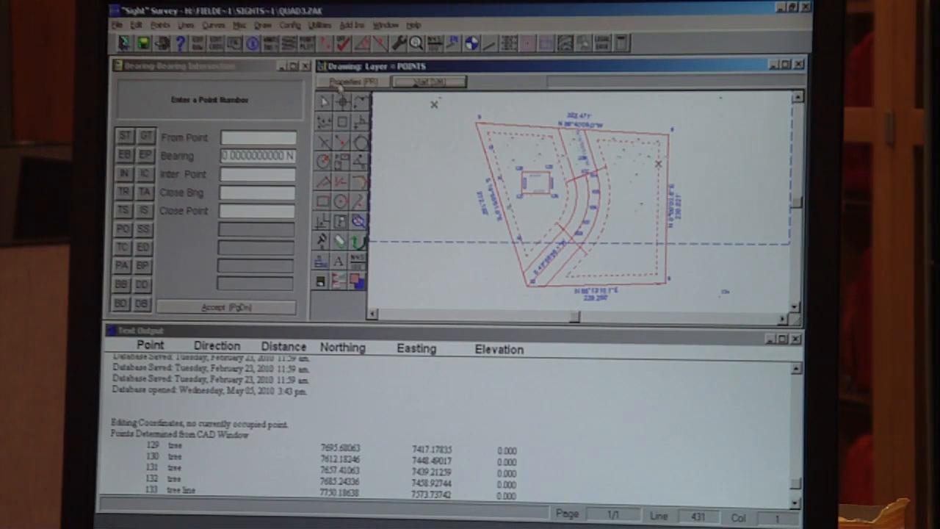
# Step: Set the drawing properties' End Pt. Sym to Tree_(Large)
pyautogui.click(352, 81)
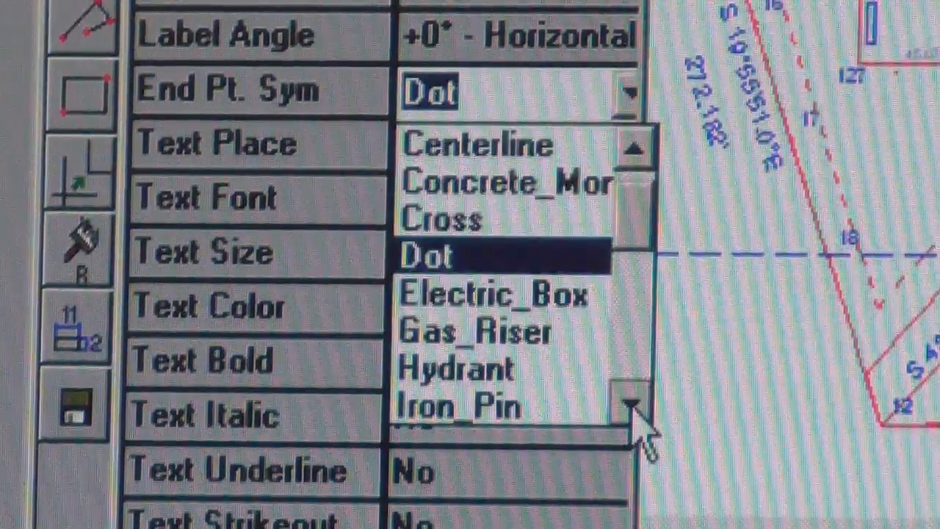
pyautogui.click(628, 404)
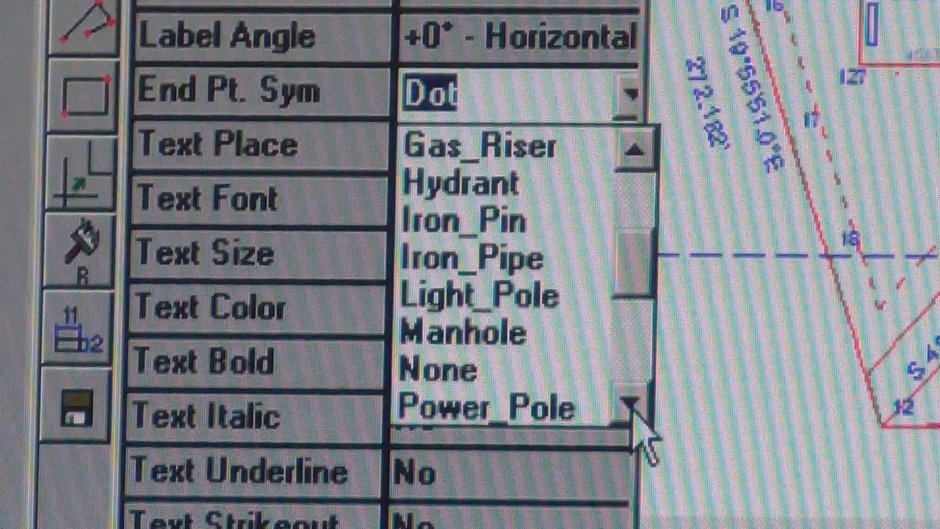
pyautogui.click(629, 404)
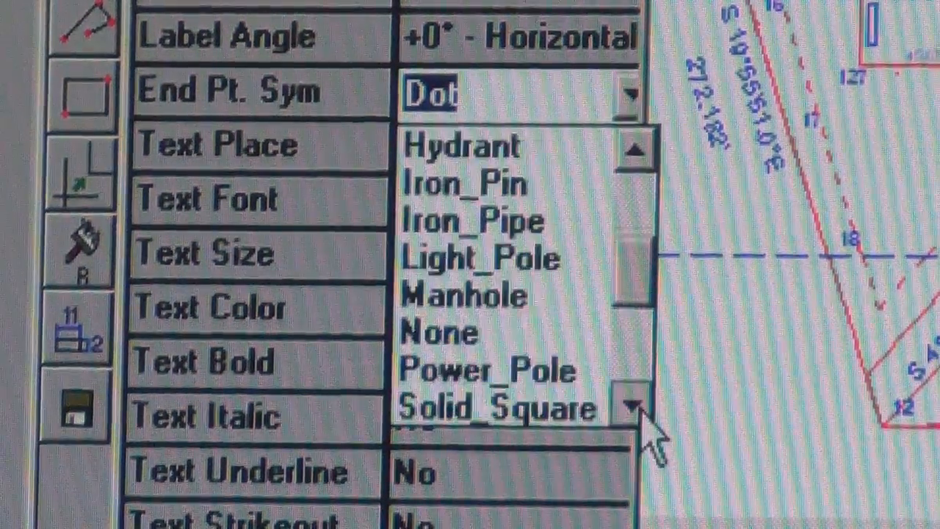
pyautogui.click(628, 402)
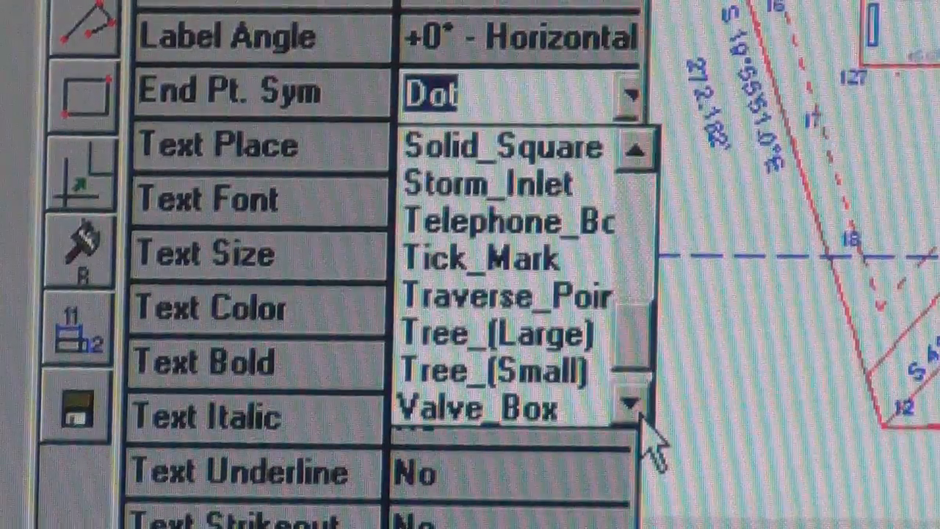
pyautogui.click(503, 334)
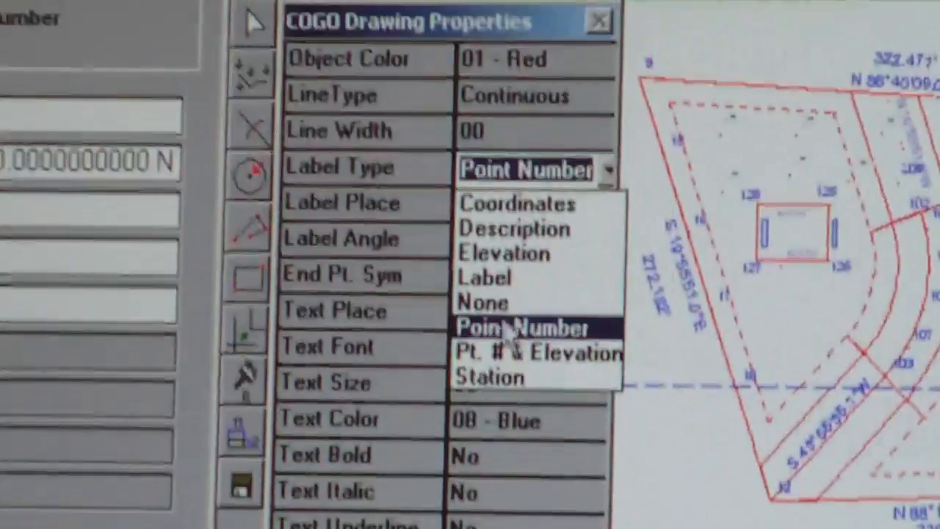
# Step: Set Label Type to None and Text Place to None
pyautogui.click(482, 302)
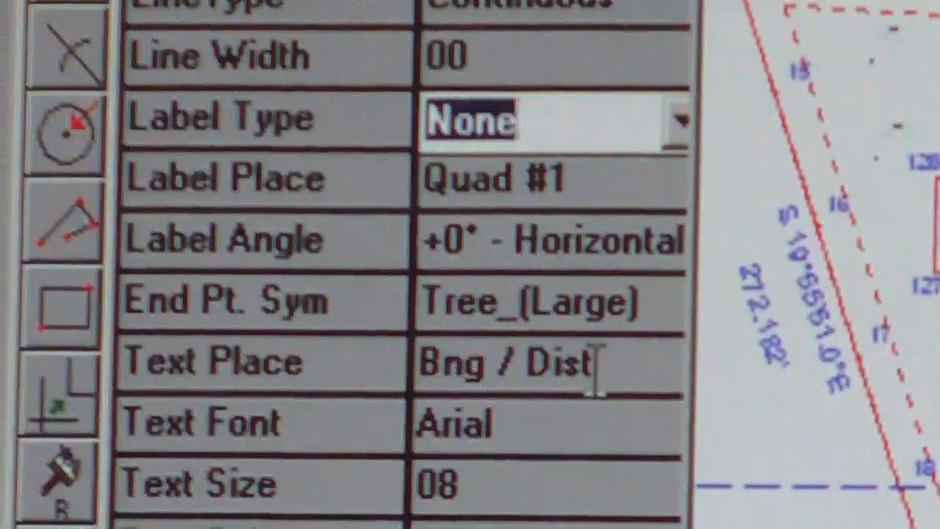
pyautogui.click(595, 360)
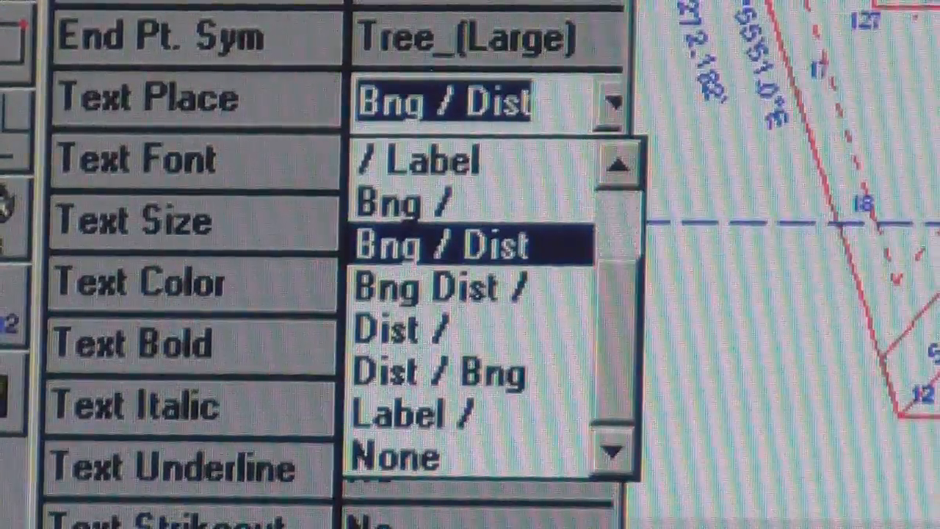
pyautogui.moveTo(470, 301)
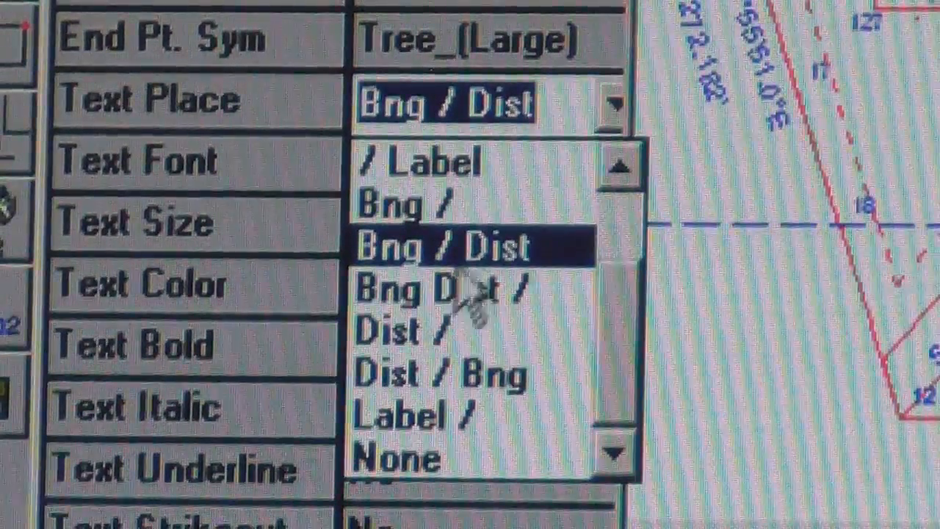
pyautogui.click(400, 459)
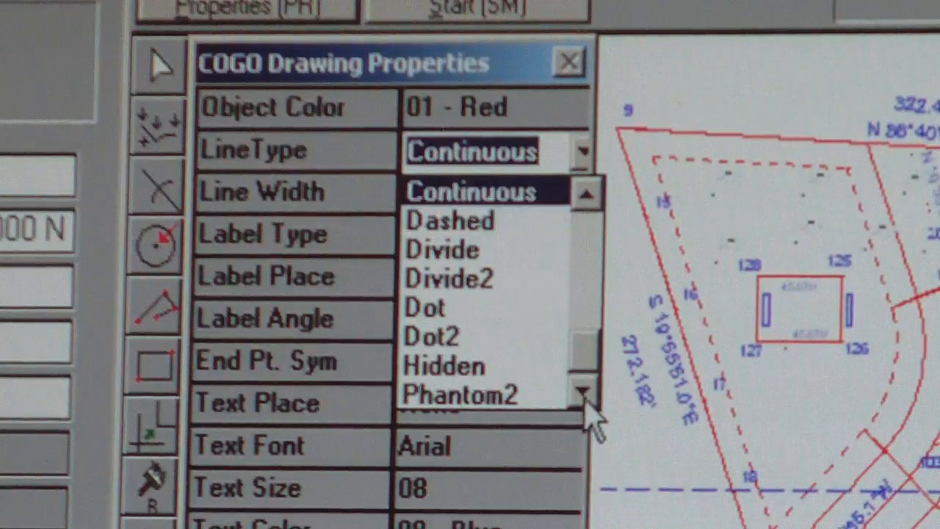
pyautogui.click(585, 195)
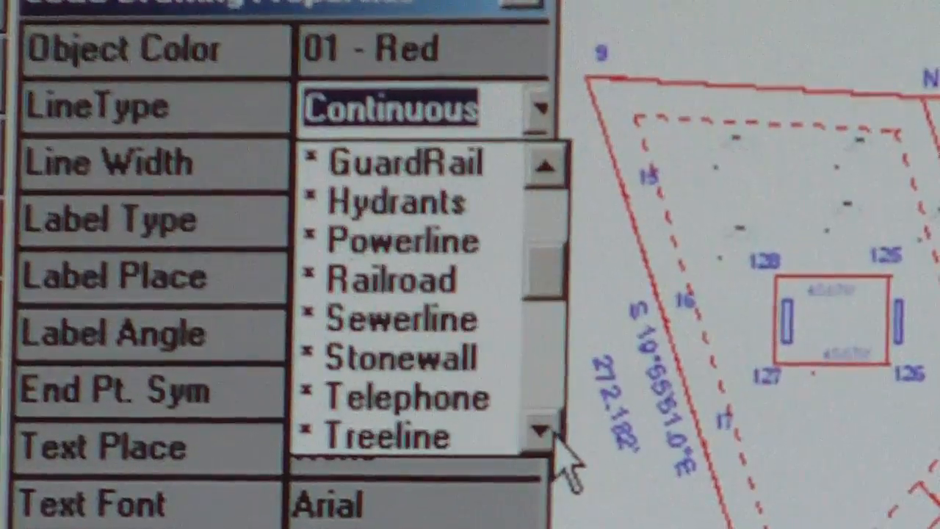
pyautogui.click(539, 432)
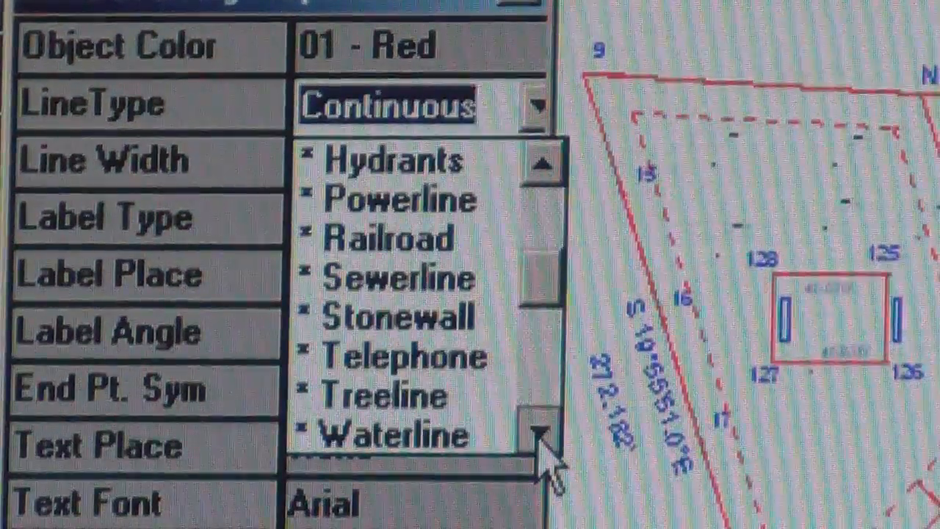
pyautogui.click(535, 441)
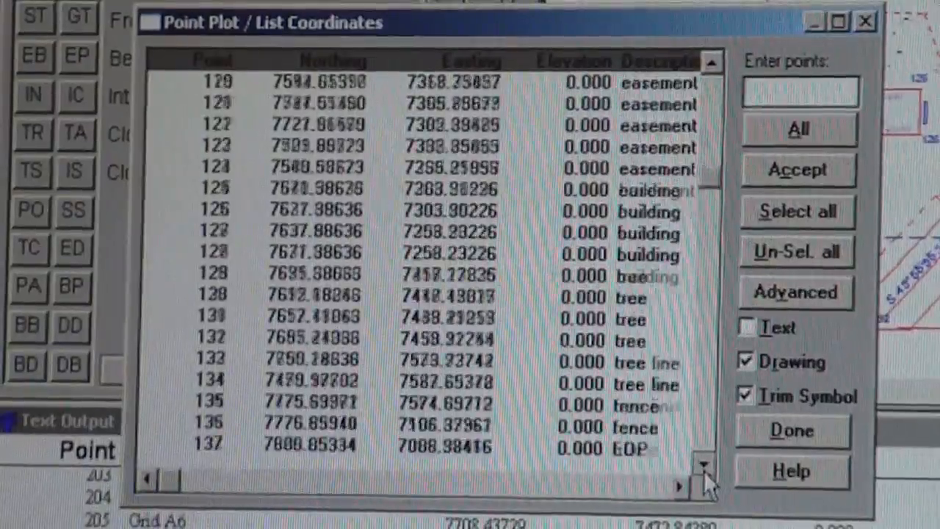
# Step: Accept the selected tree points to draw them as large tree symbols
pyautogui.click(707, 463)
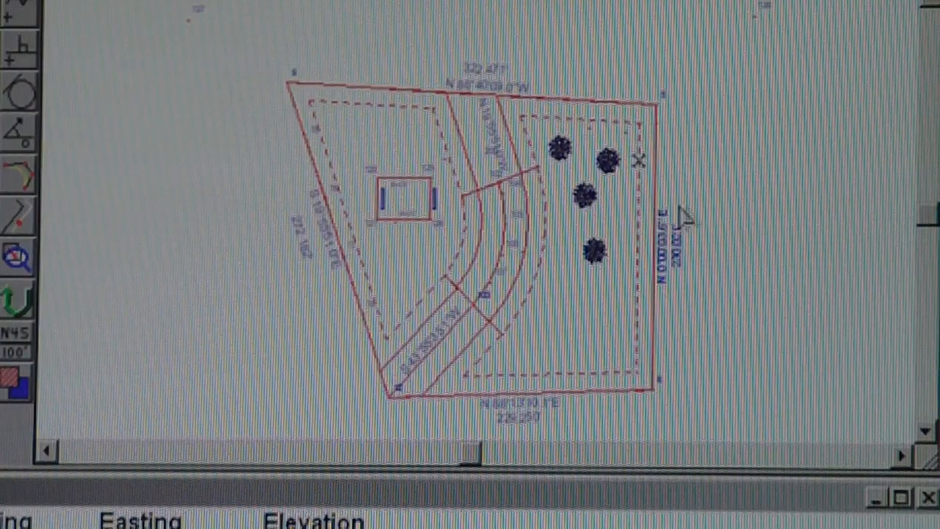
pyautogui.moveTo(594, 139)
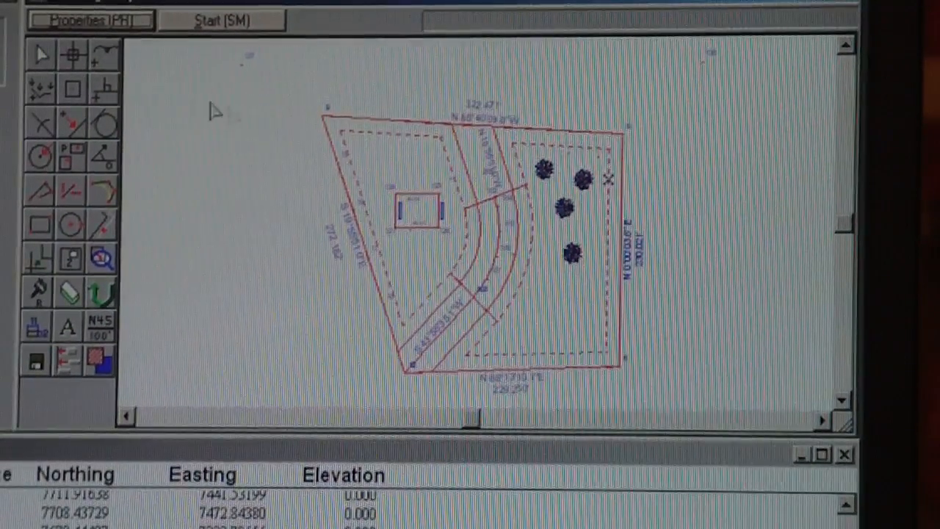
# Step: Set the point Label Type to Elevation in drawing properties
pyautogui.click(91, 20)
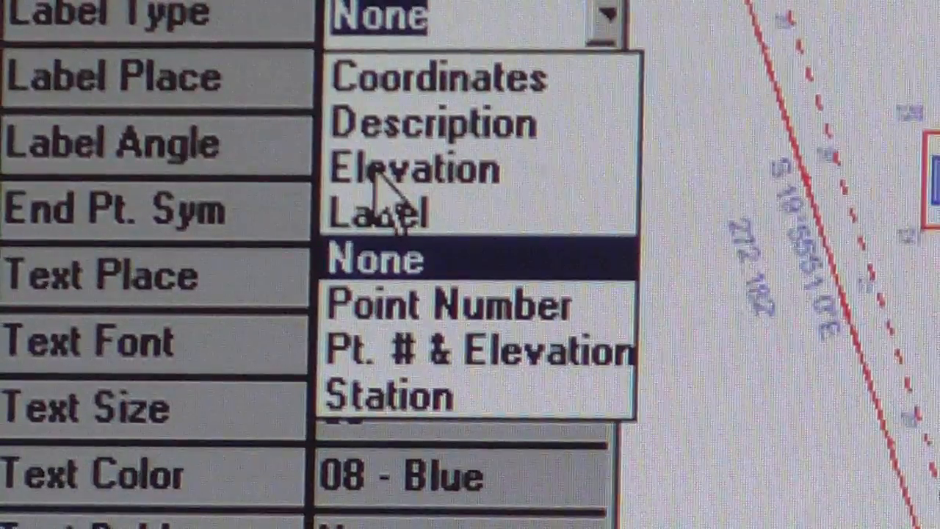
pyautogui.click(411, 169)
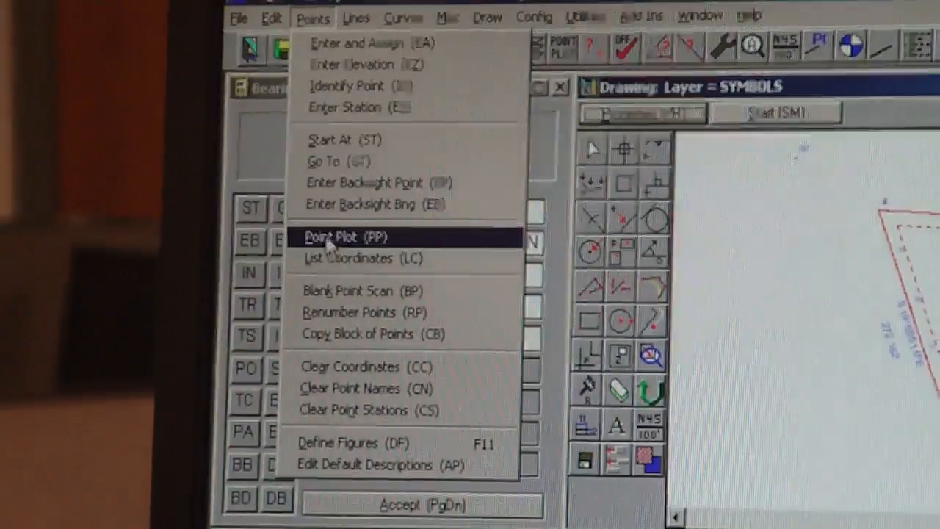
pyautogui.click(341, 237)
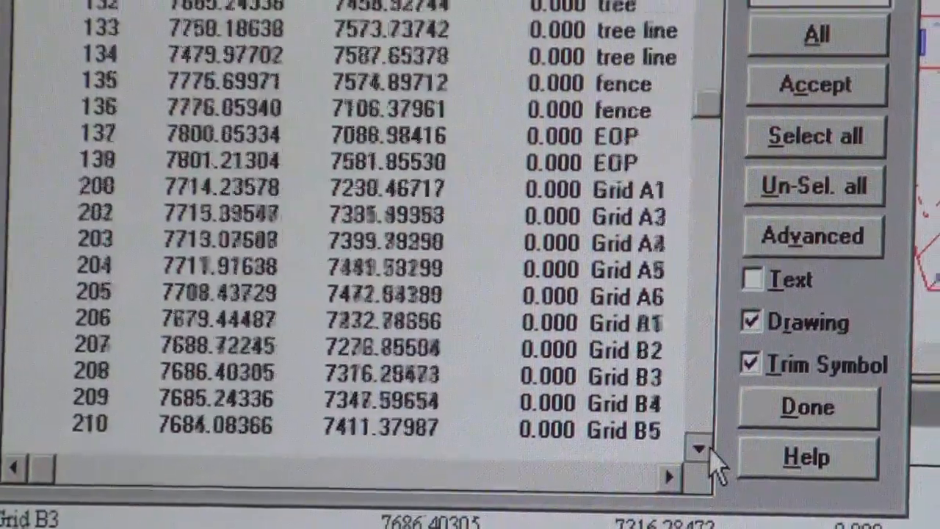
pyautogui.click(699, 448)
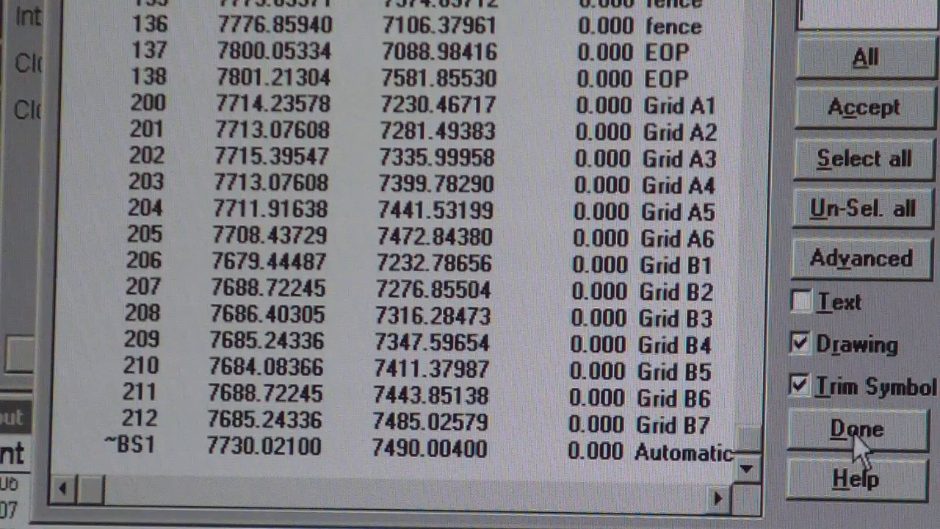
pyautogui.click(856, 430)
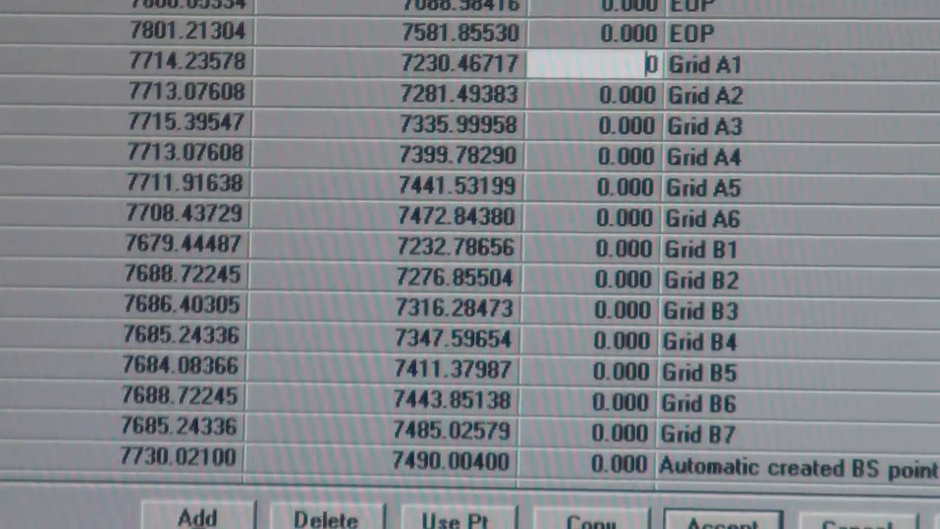
# Step: Enter spot elevations for the Grid A points, such as 685.50 and 684.60
pyautogui.write('685.50')
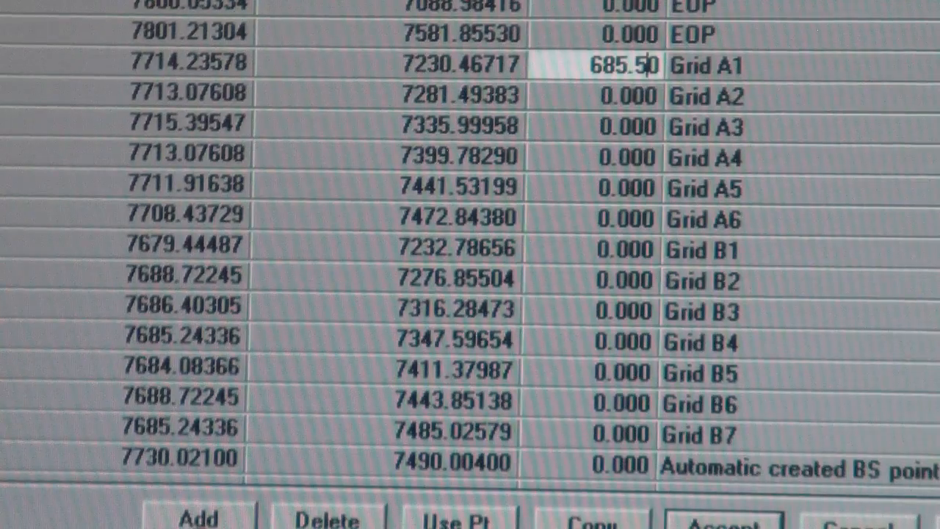
pyautogui.click(609, 96)
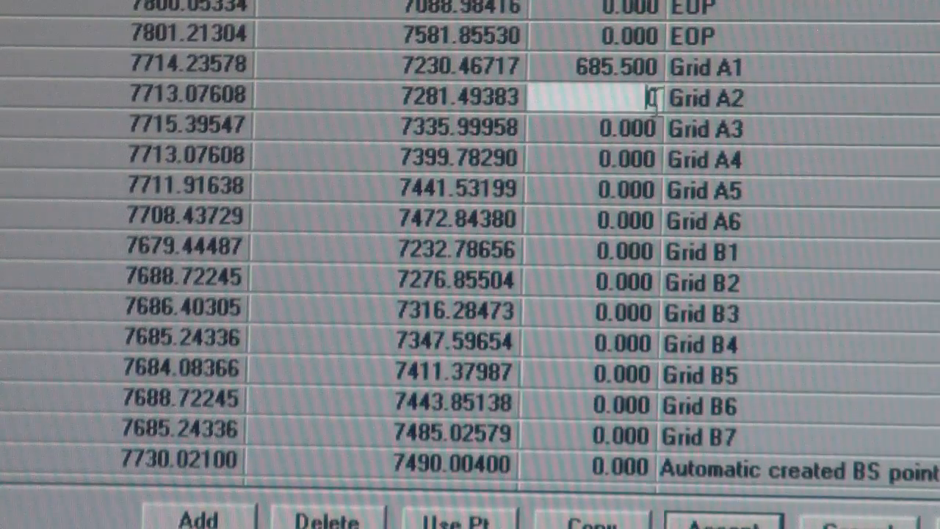
pyautogui.write('650')
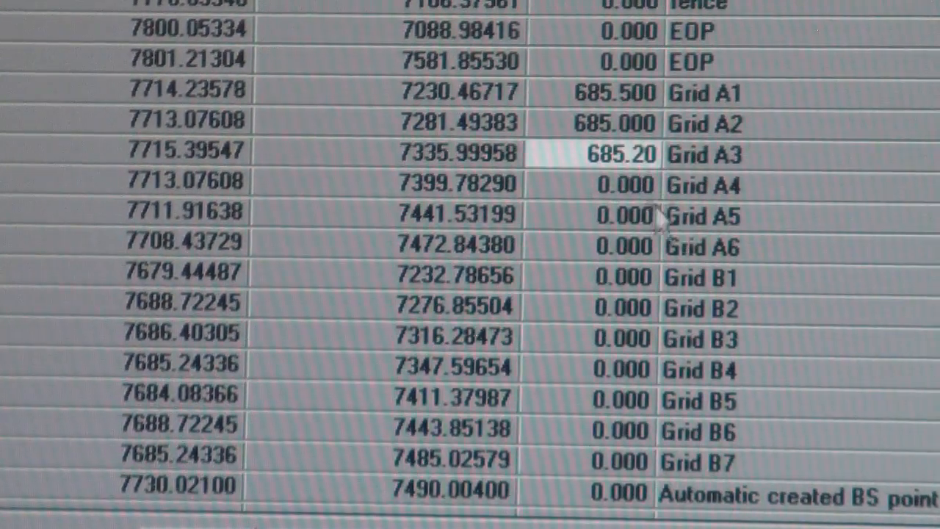
pyautogui.click(595, 183)
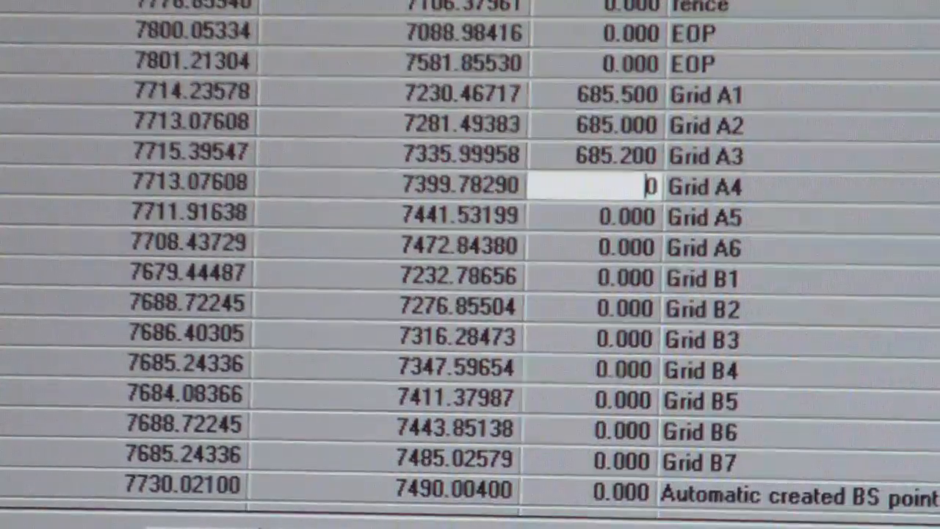
pyautogui.write('684.800')
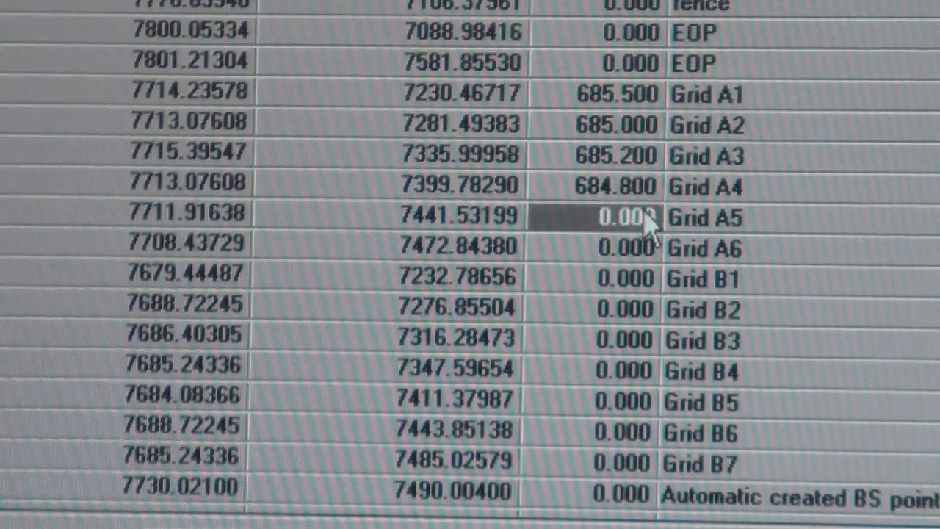
pyautogui.write('60')
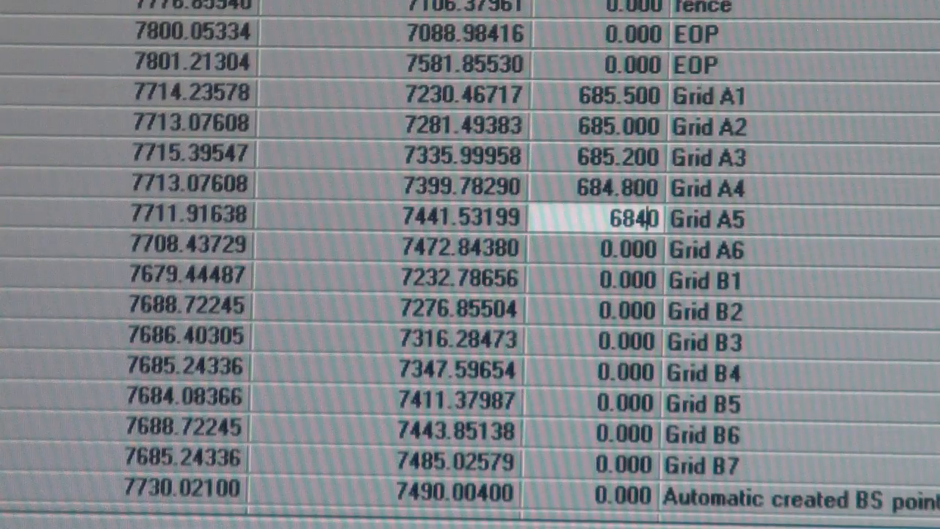
pyautogui.write('684.600')
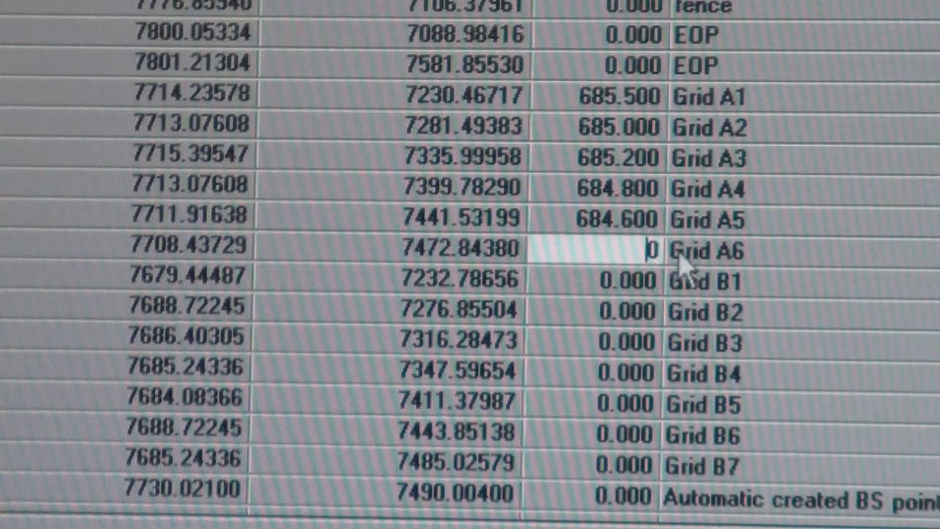
pyautogui.write('683.2')
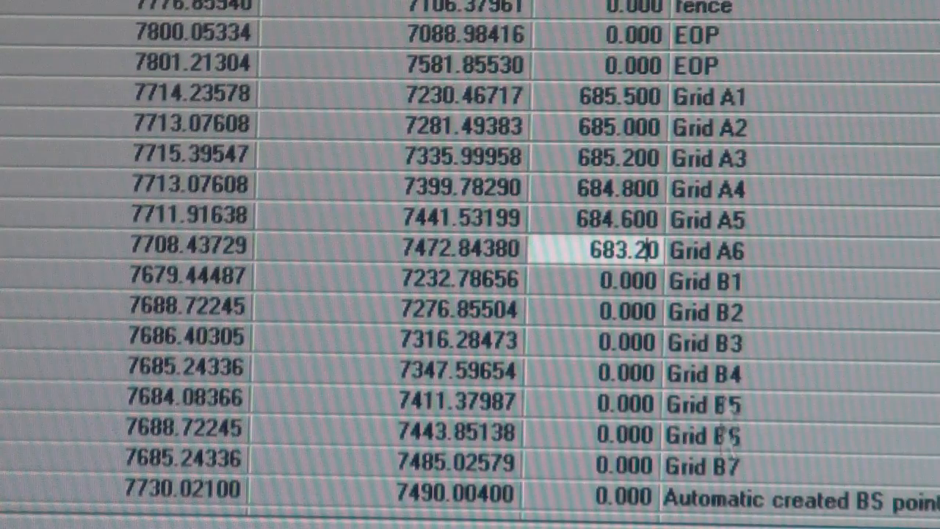
# Step: Enter spot elevations for Grid B1 through B6, such as 683.40 and 685.0
pyautogui.click(616, 280)
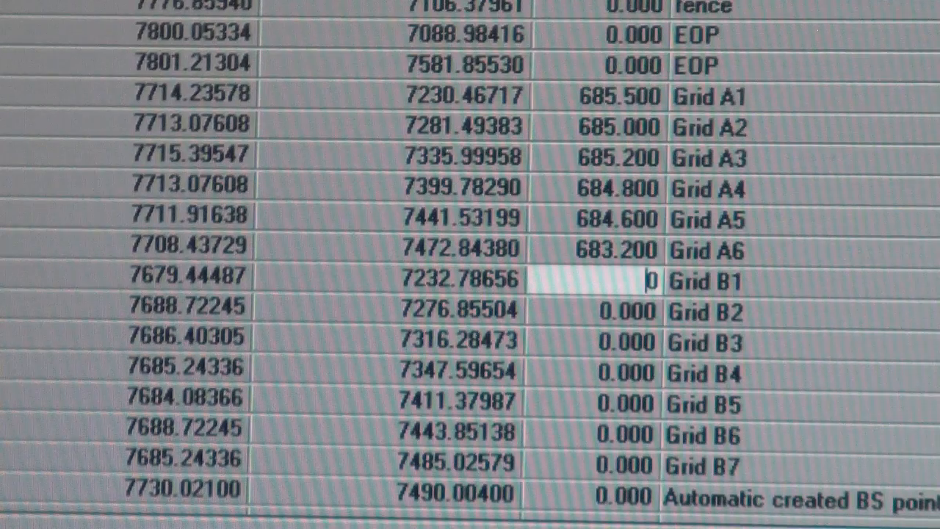
pyautogui.write('683')
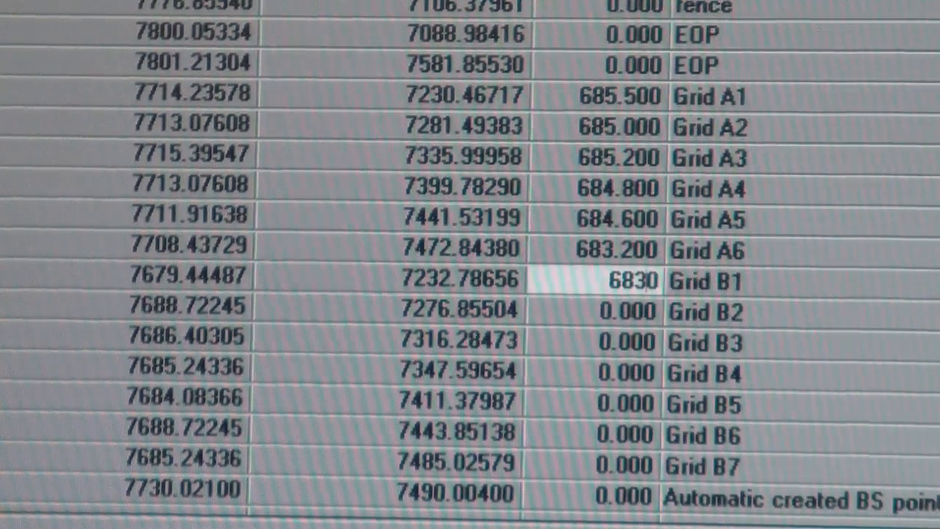
pyautogui.write('683.40')
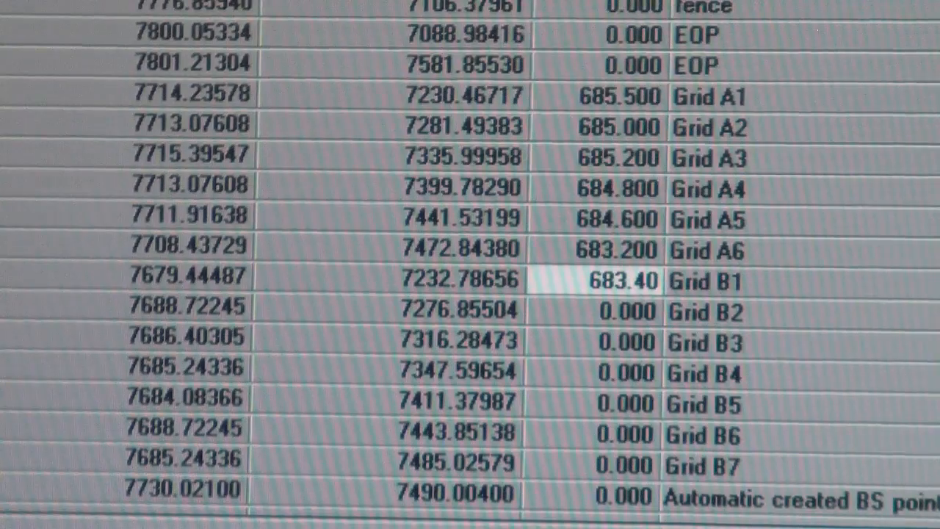
pyautogui.click(617, 310)
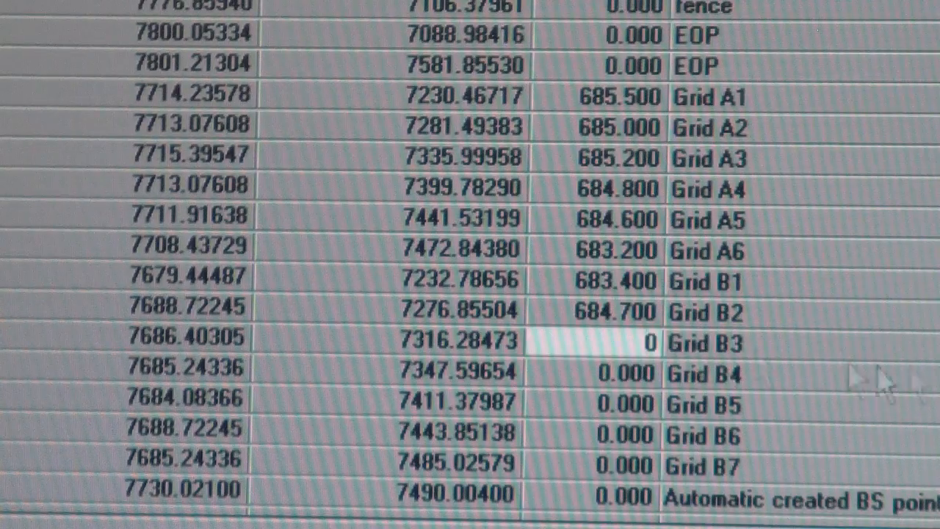
pyautogui.write('68')
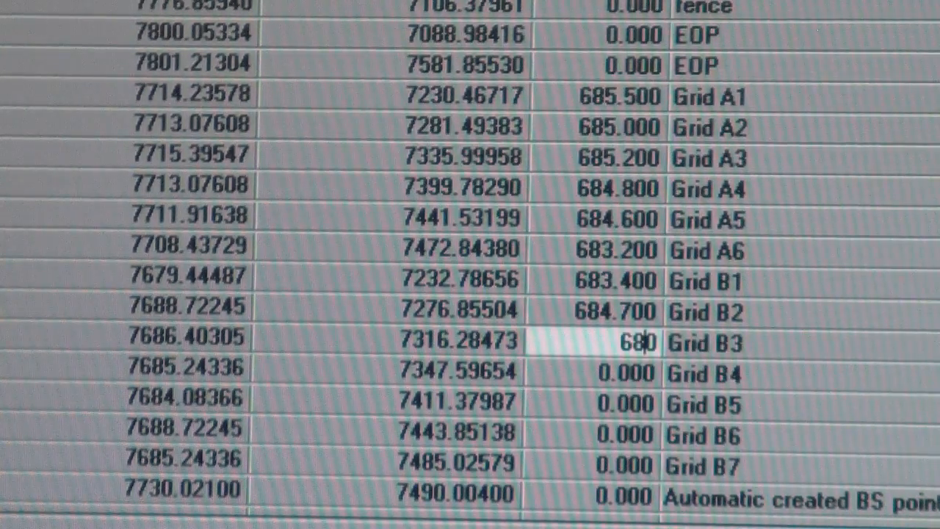
pyautogui.write('685.0')
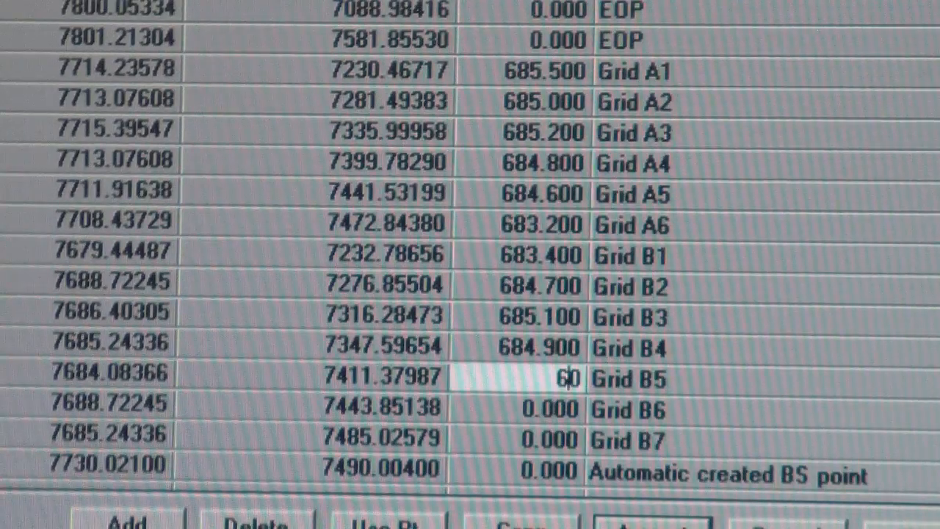
pyautogui.write('685.0')
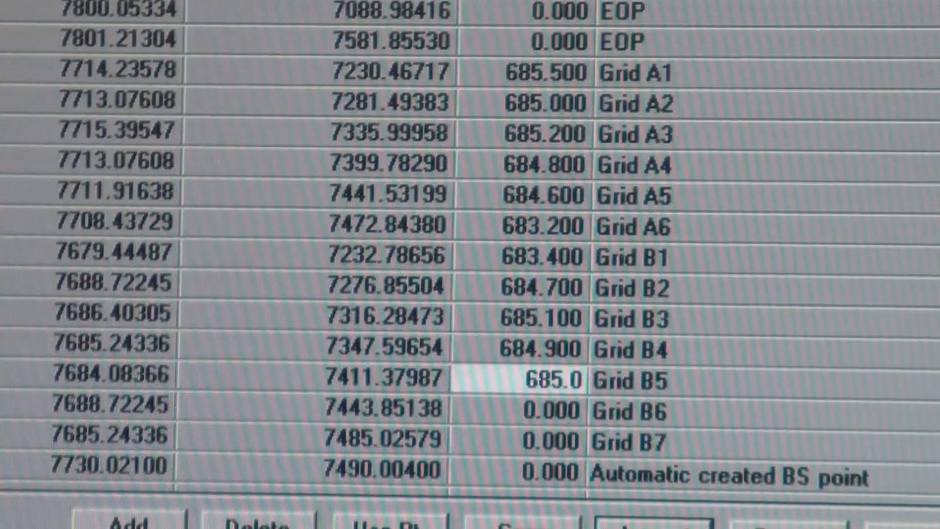
pyautogui.click(547, 410)
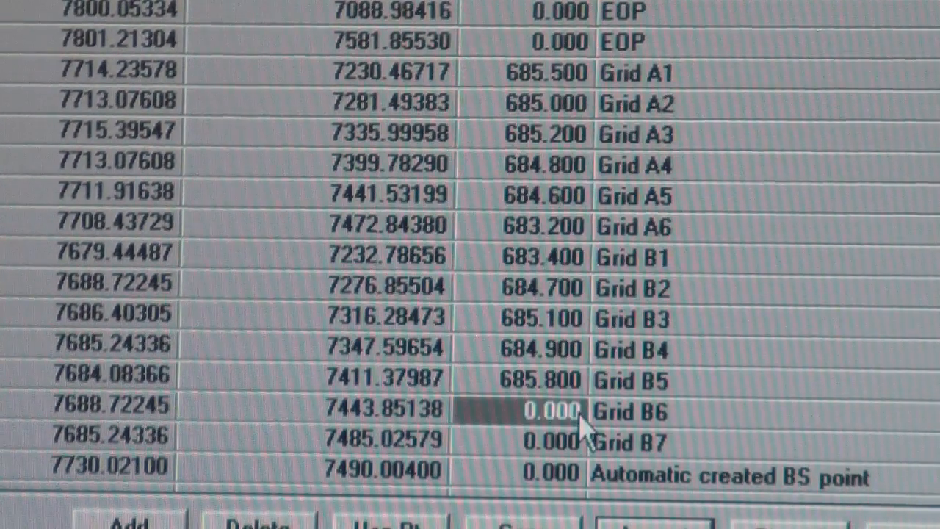
pyautogui.doubleClick(535, 409)
pyautogui.write('686.000')
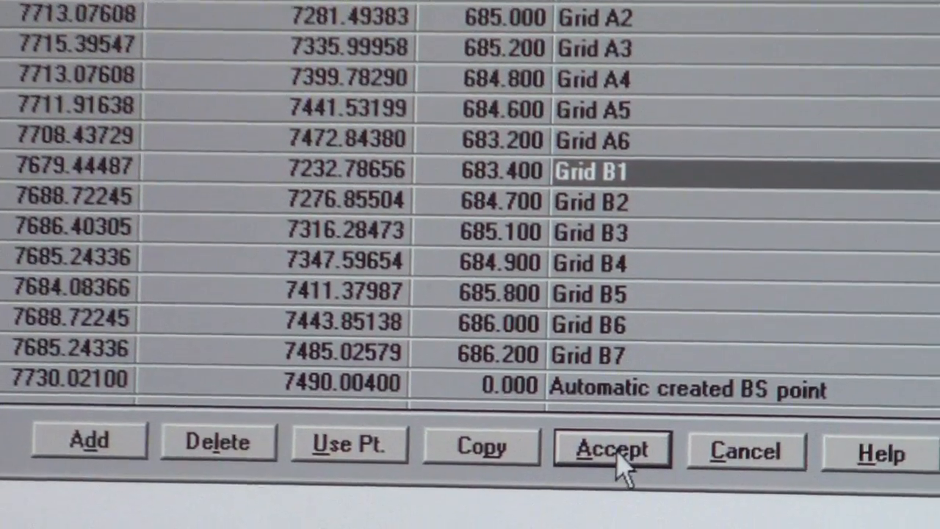
# Step: Accept the grid elevations and plot points 200–212 with elevation labels
pyautogui.click(611, 448)
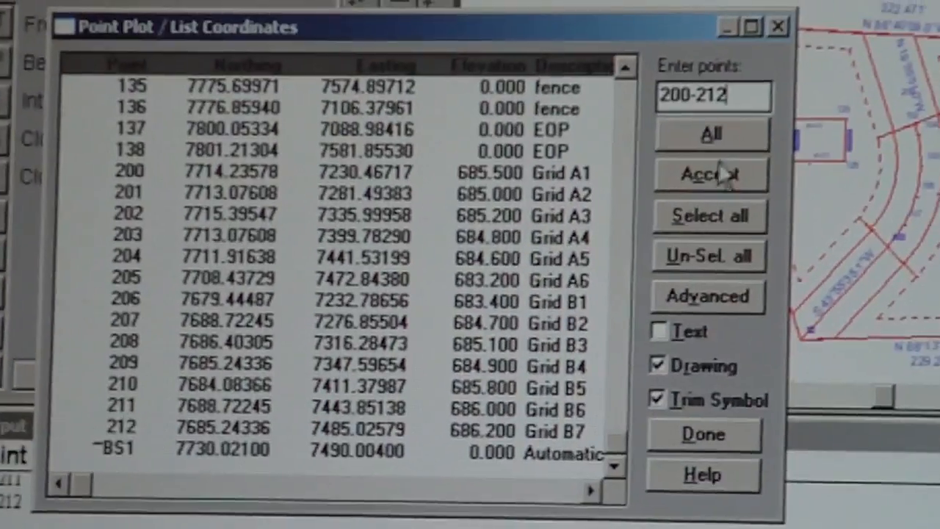
pyautogui.click(712, 175)
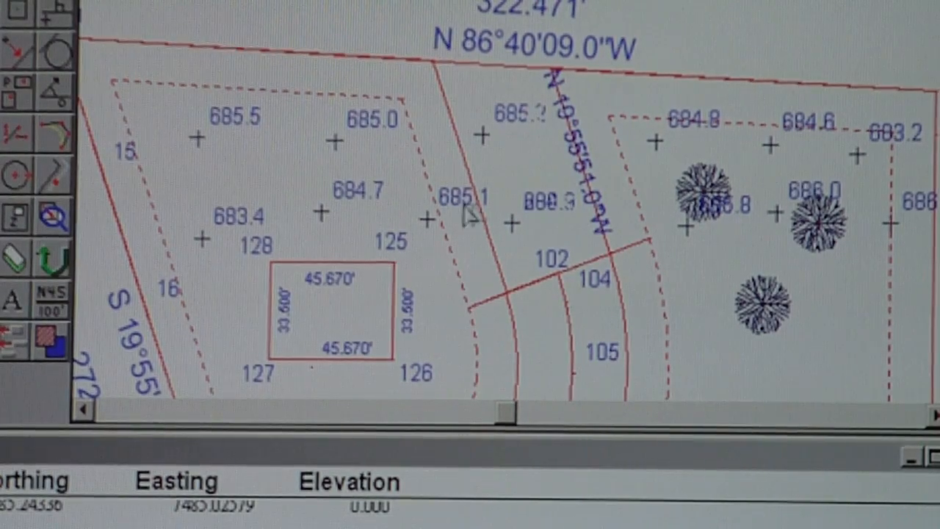
pyautogui.moveTo(466, 386)
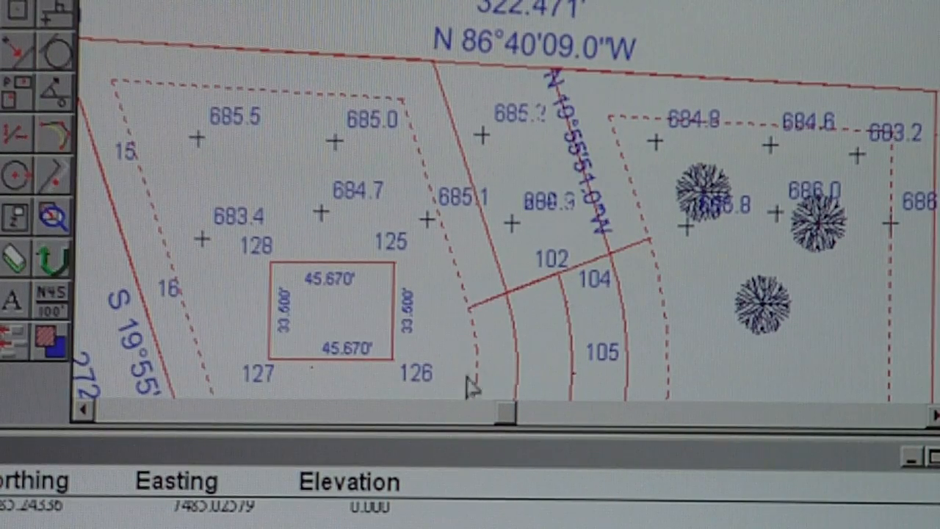
pyautogui.moveTo(49, 214)
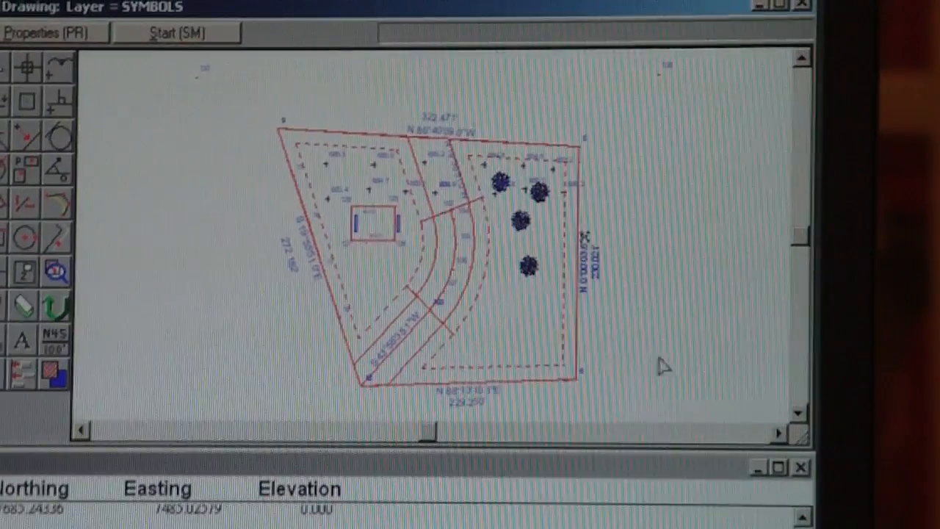
# Step: Set Label Type to Point Number and End Pt. Sym to Dot
pyautogui.click(52, 32)
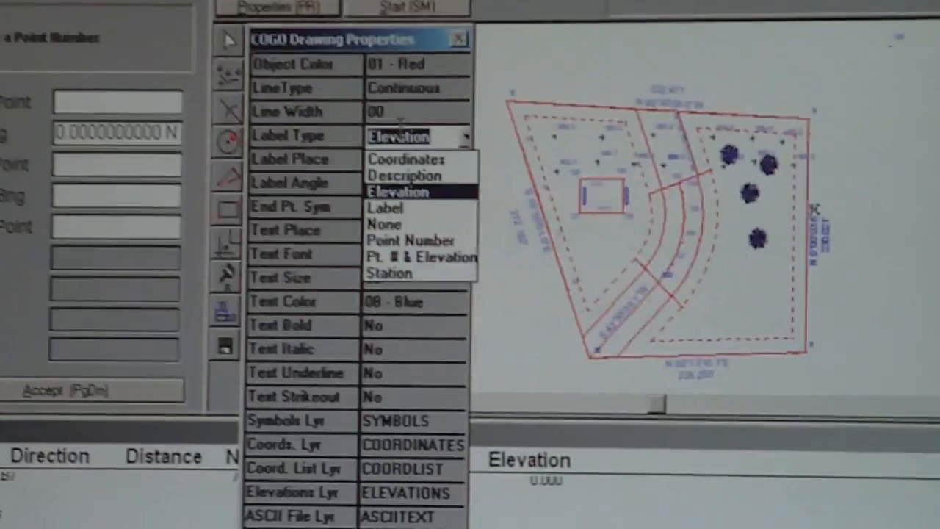
pyautogui.click(410, 240)
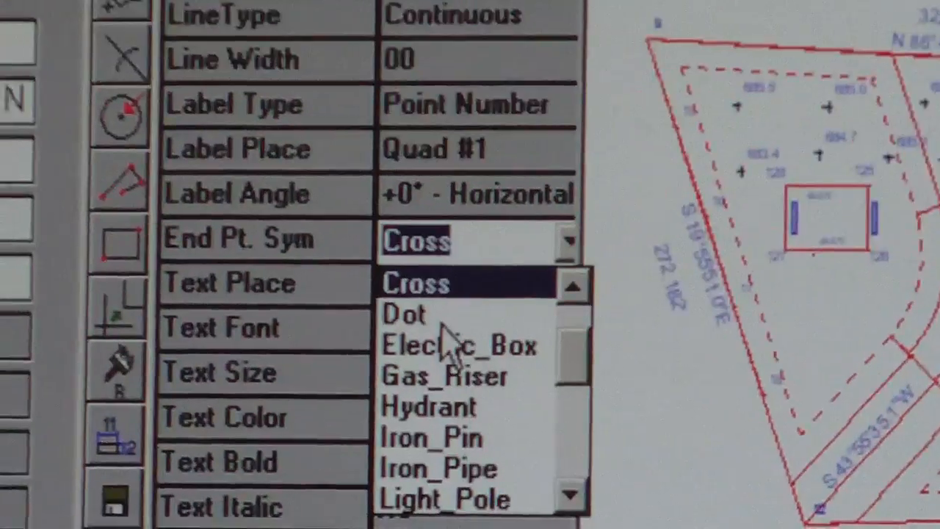
pyautogui.click(403, 314)
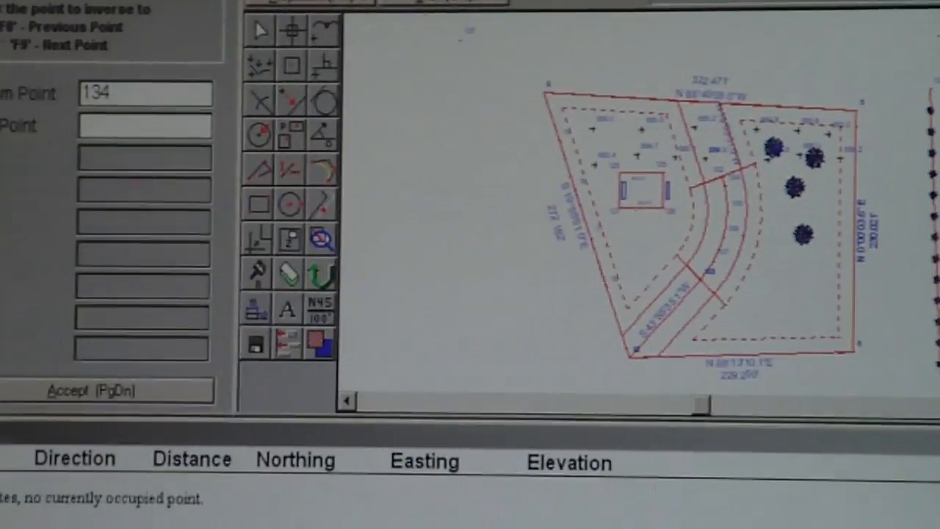
# Step: Set the line type to * Treeline and close the point plot list
pyautogui.click(106, 18)
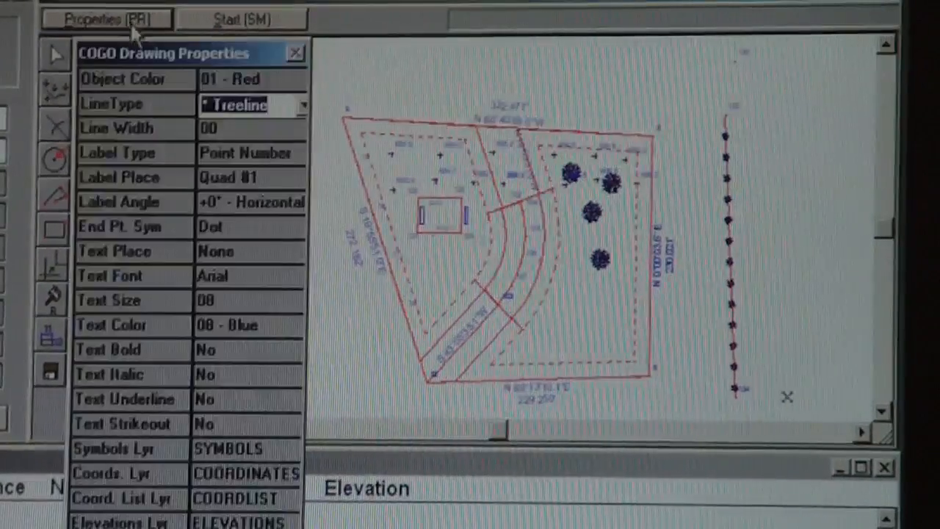
pyautogui.click(303, 105)
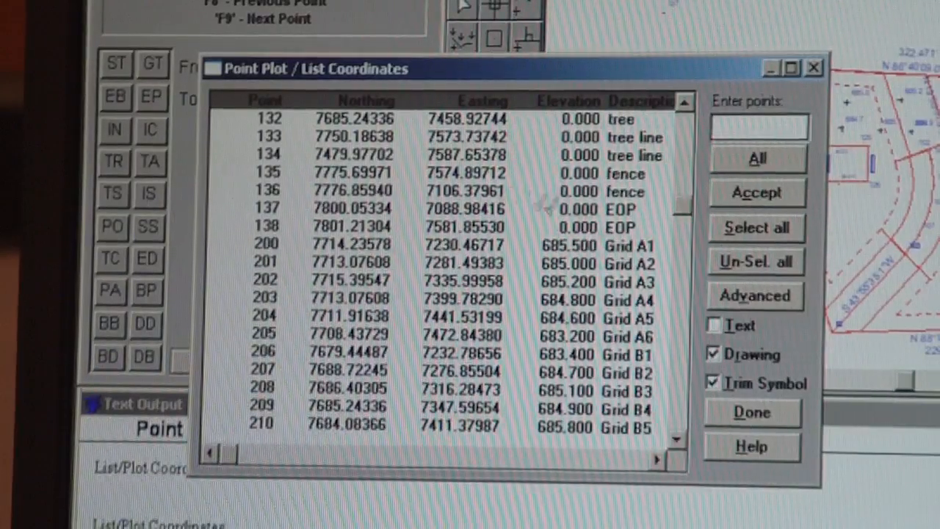
pyautogui.click(757, 193)
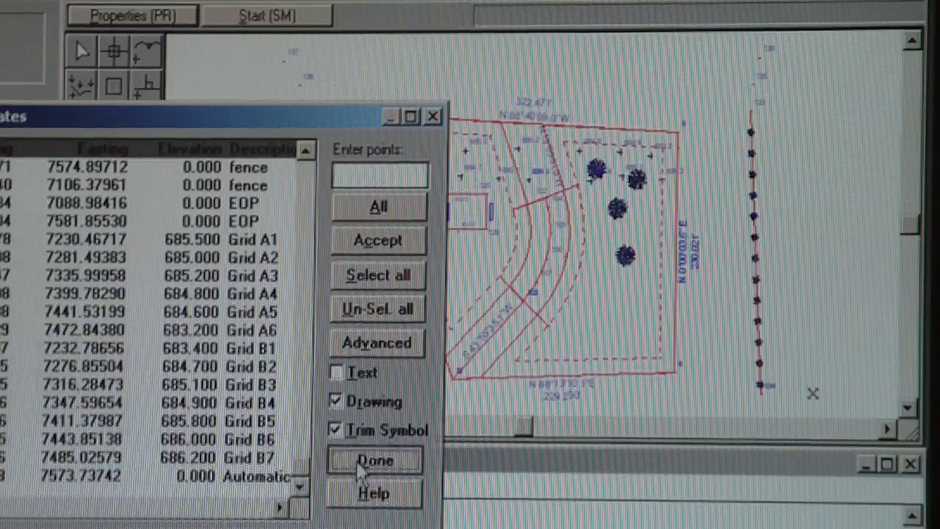
pyautogui.click(376, 461)
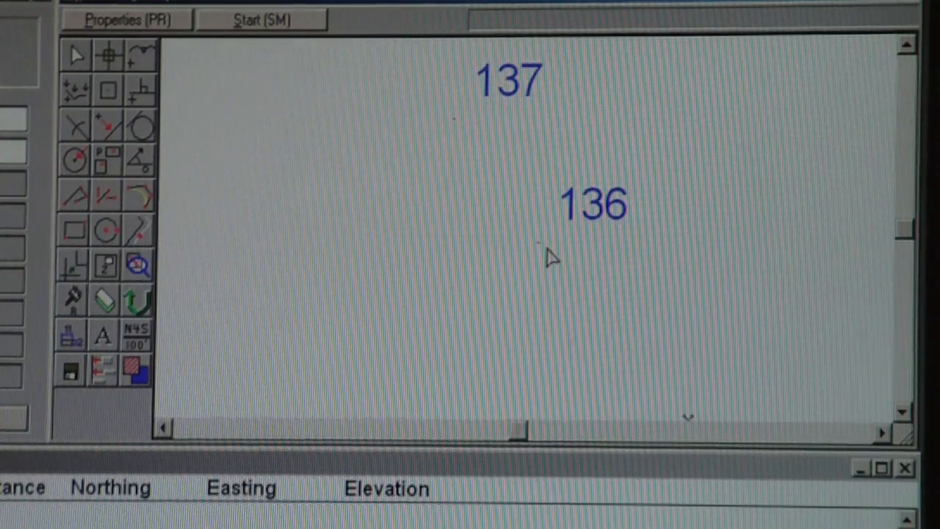
pyautogui.moveTo(675, 173)
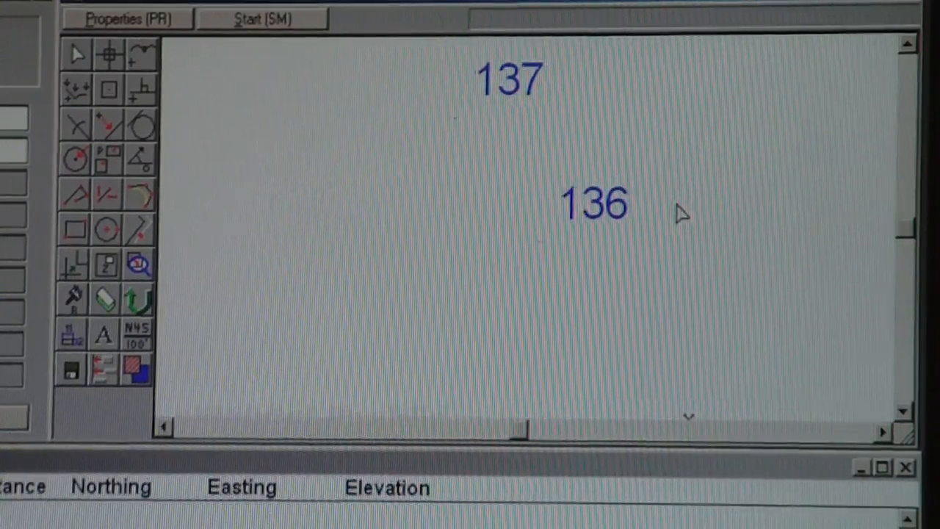
pyautogui.moveTo(584, 224)
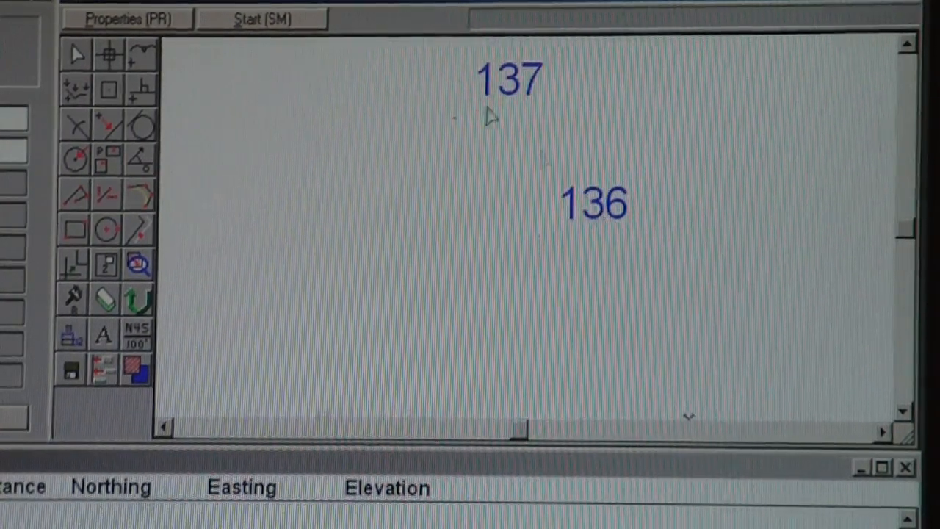
pyautogui.moveTo(690, 260)
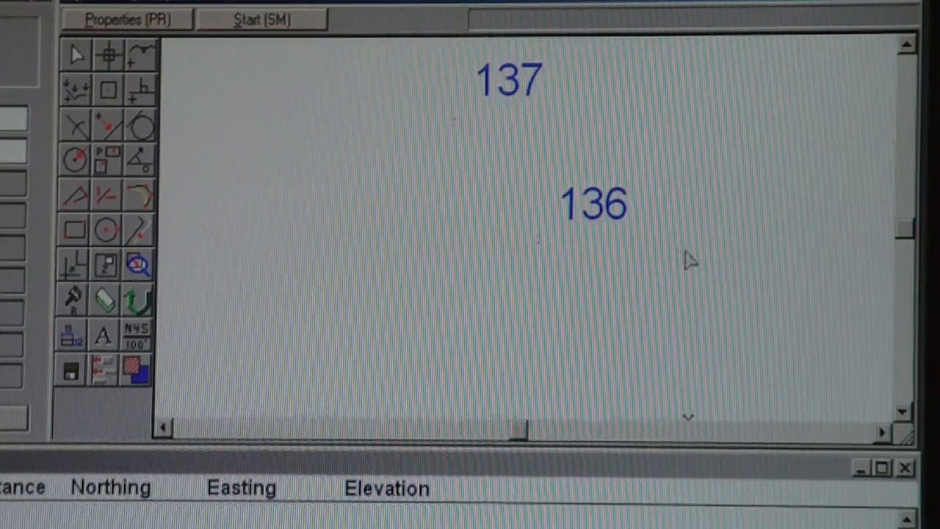
pyautogui.moveTo(778, 273)
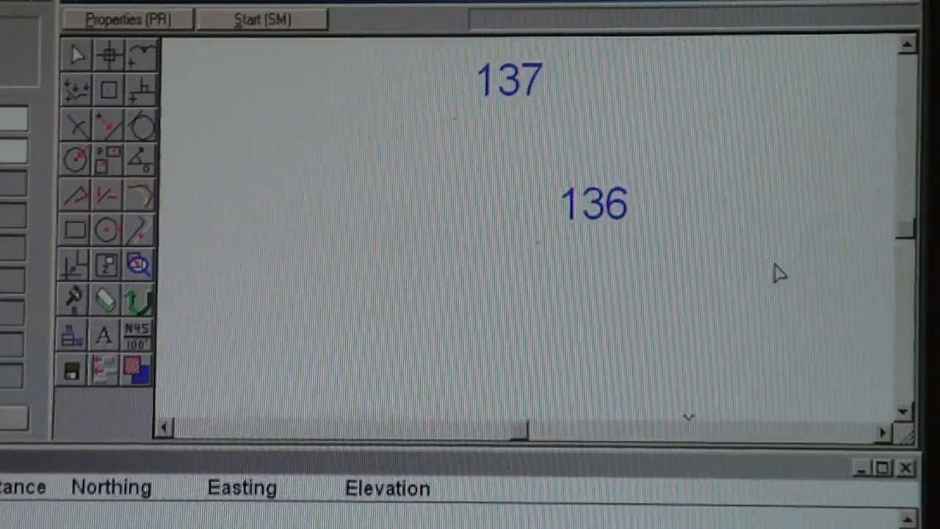